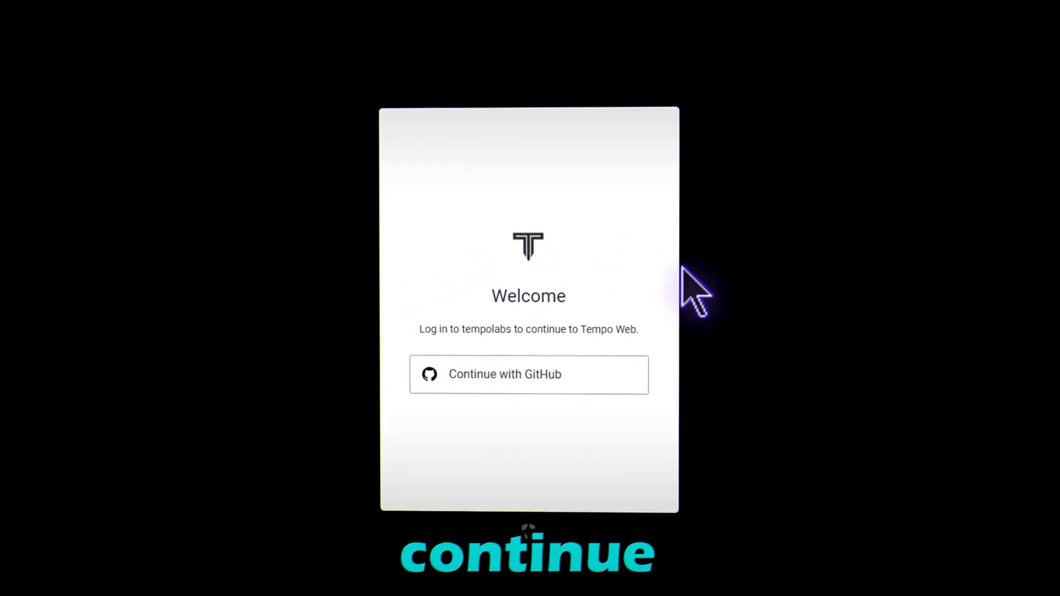
Log in to Tempo Labs with a GitHub account
{"action": "left_click", "coordinate": [527, 373]}
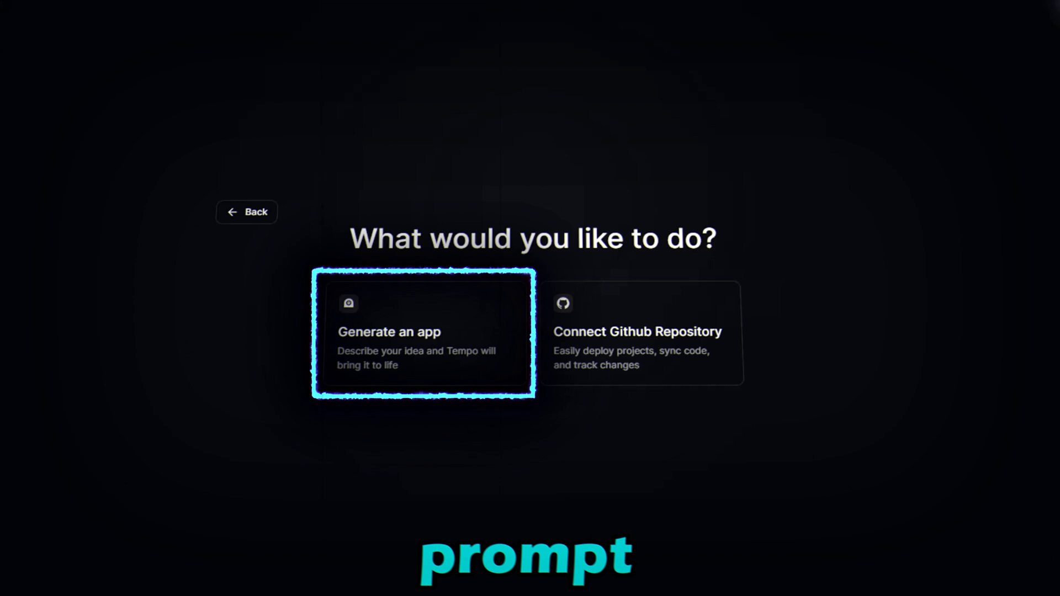
Start a new app and describe an Apple-inspired minimal to-do list with dark mode support
{"action": "left_click", "coordinate": [423, 332]}
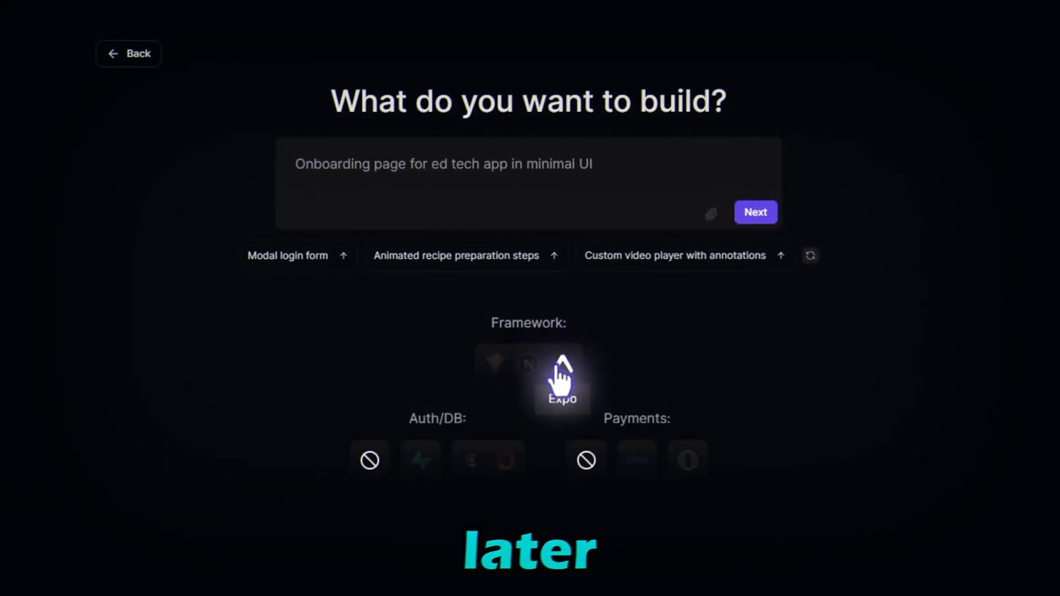
{"action": "mouse_move", "coordinate": [876, 379]}
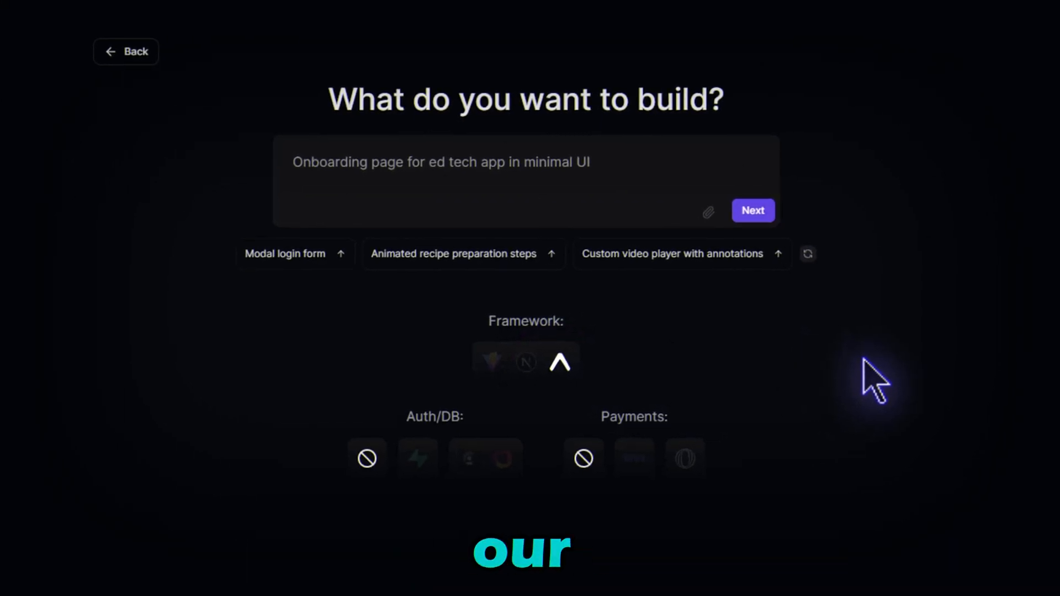
{"action": "left_click", "coordinate": [463, 169]}
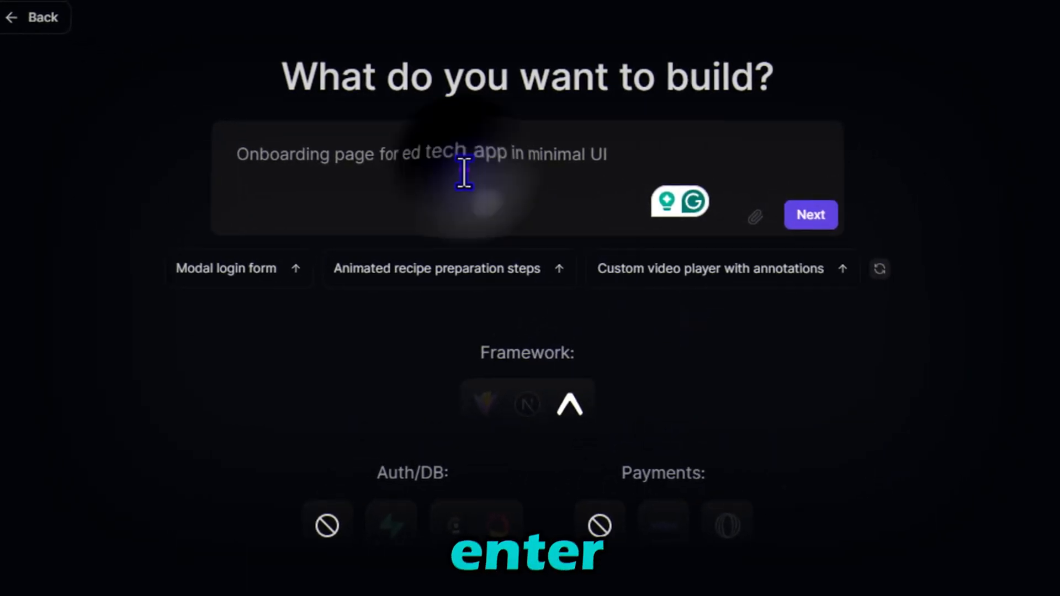
{"action": "type", "text": "Create a simple and visually"}
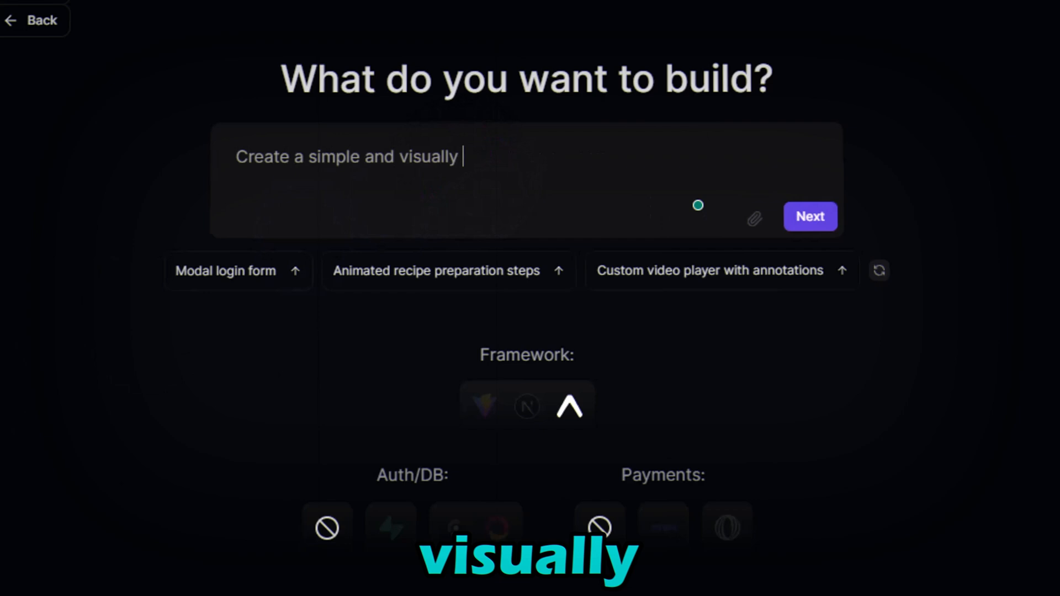
{"action": "type", "text": "appealing ToDo List app inspired by Apple"}
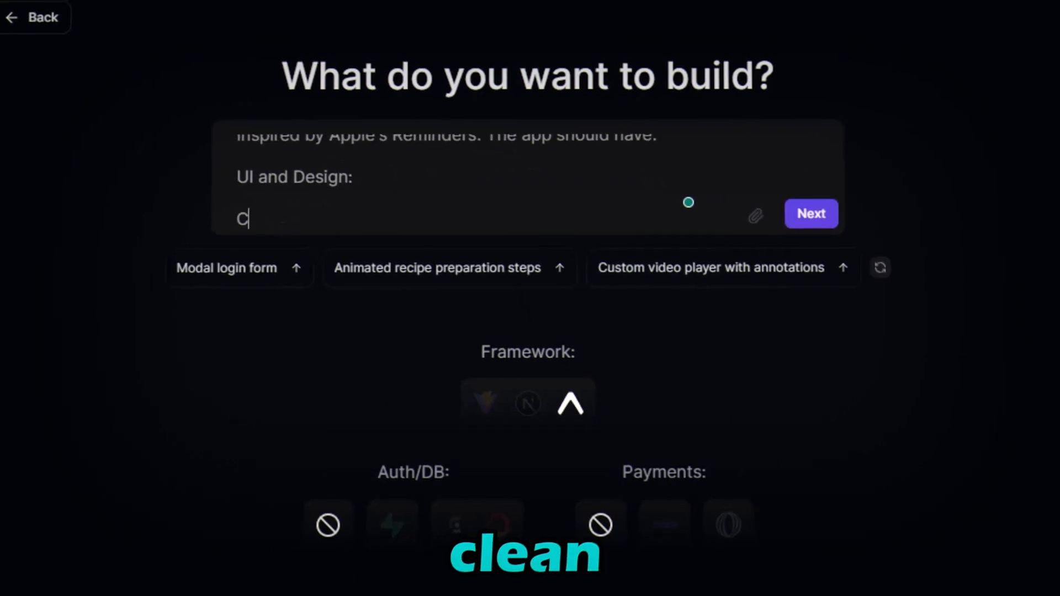
{"action": "type", "text": "Clean, minimal, and modern with soft colors ( white, light gray, pastel highlights )."}
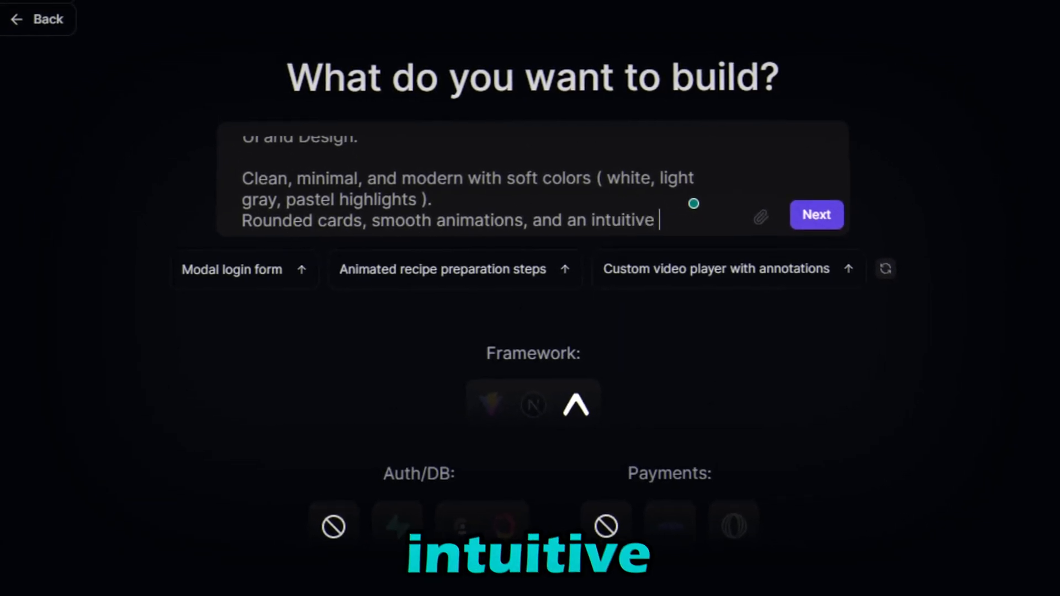
{"action": "type", "text": "layout."}
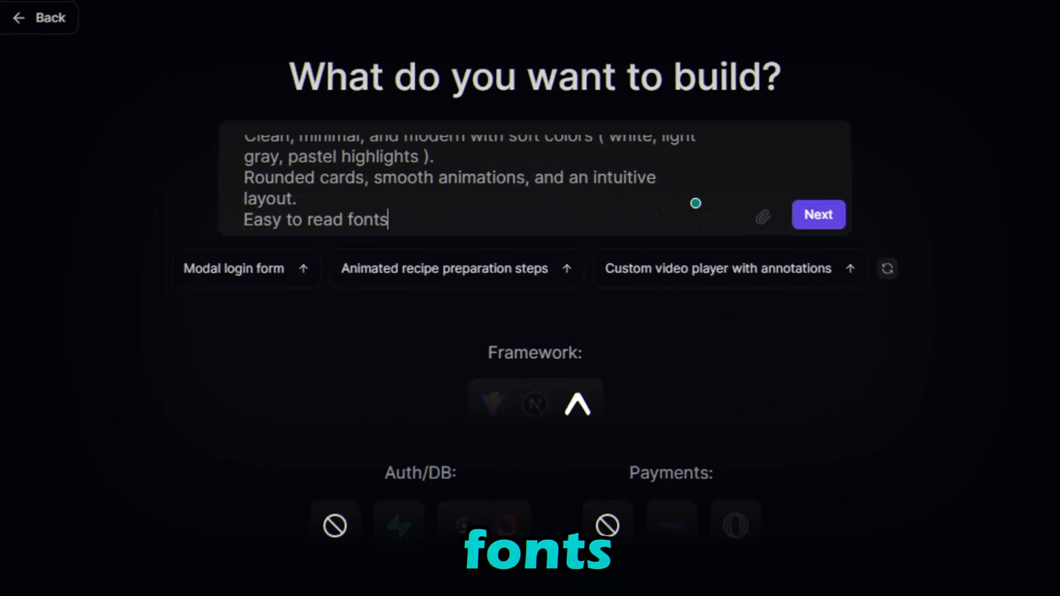
{"action": "type", "text": "Dark mode support."}
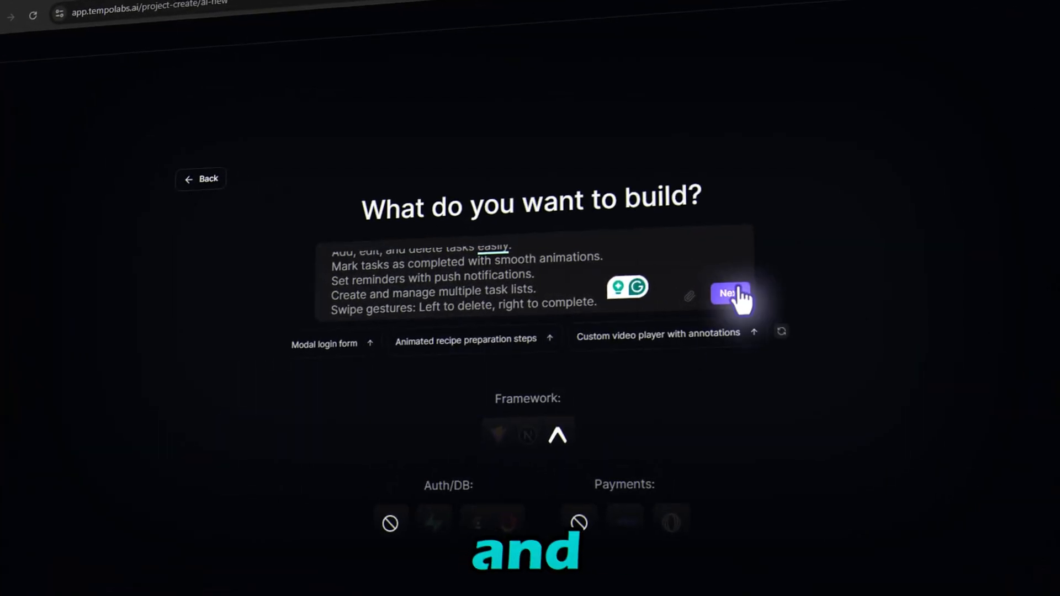
Submit the to-do app description so Tempo builds the Expo project
{"action": "left_click", "coordinate": [730, 293]}
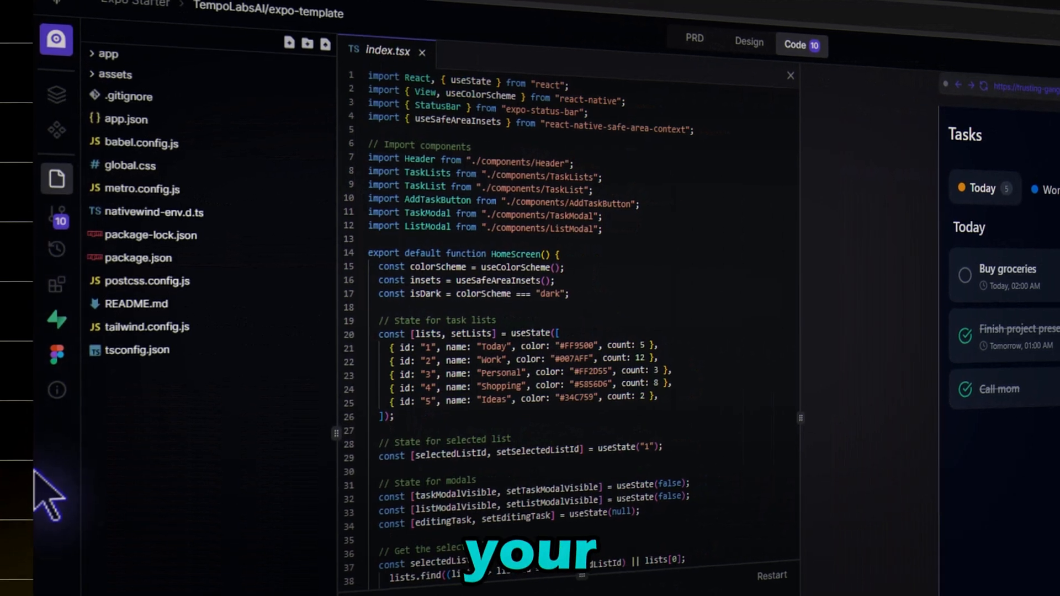
Request blue accent colours instead of pastel highlights, with AI reasoning enabled
{"action": "left_click", "coordinate": [483, 75]}
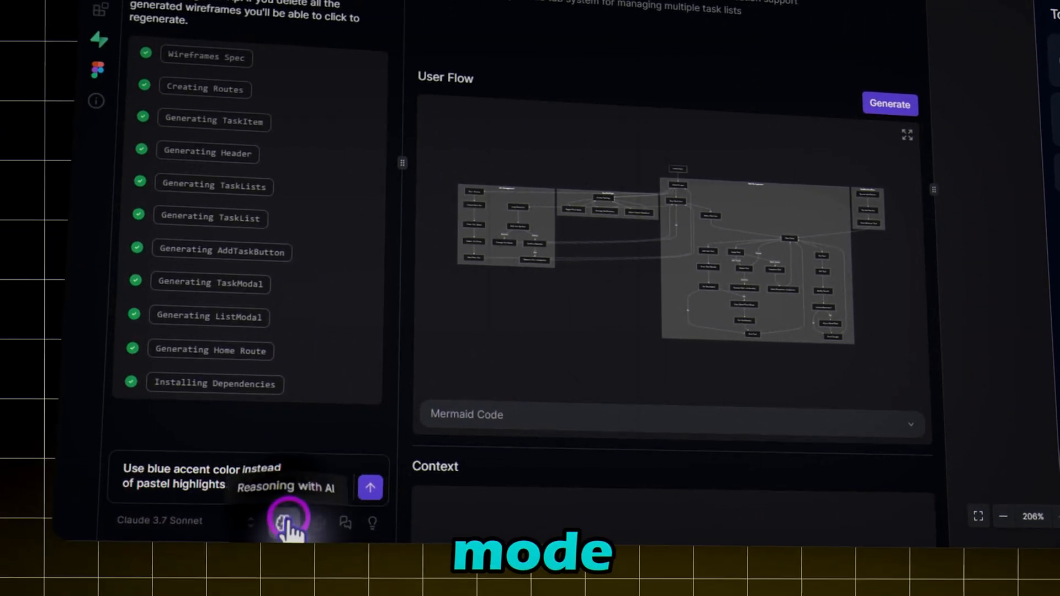
{"action": "left_click", "coordinate": [370, 487]}
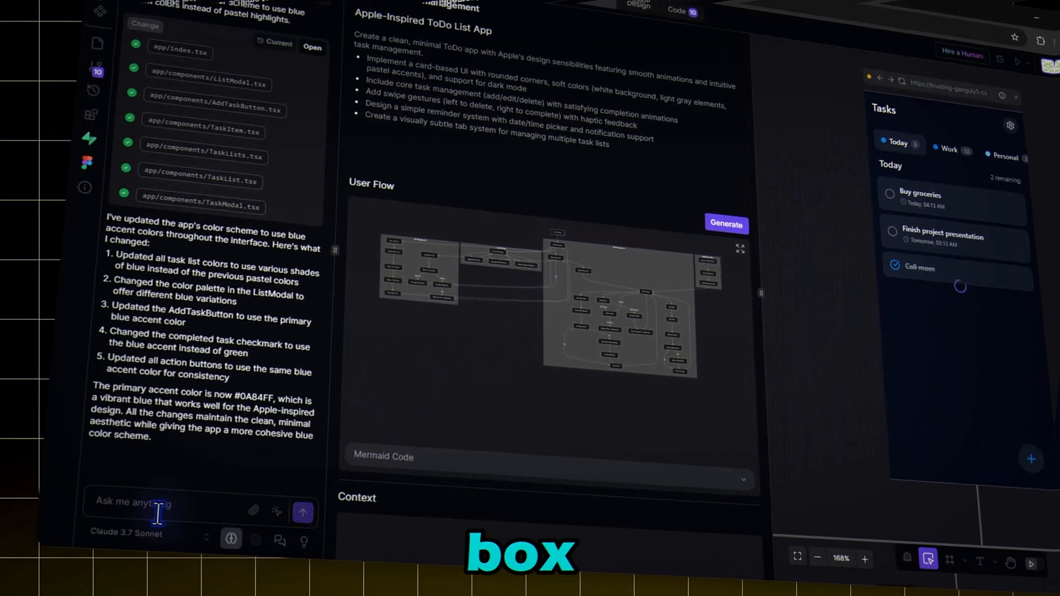
Send 'Make this ToDo List fully functional with all missing features' to the AI
{"action": "type", "text": "Make this ToDo List fully functional"}
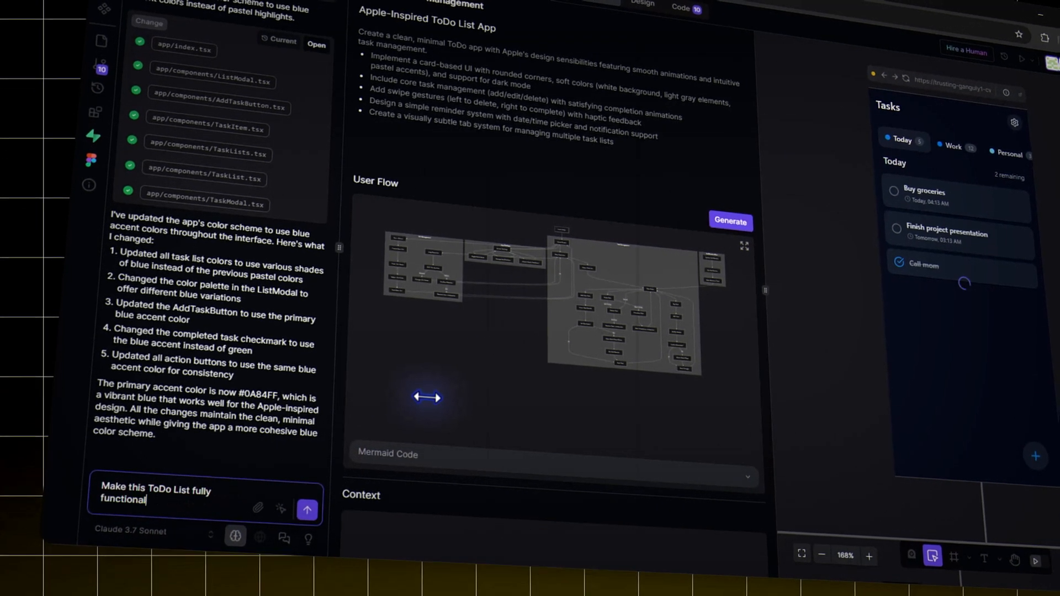
{"action": "type", "text": "with all missing features"}
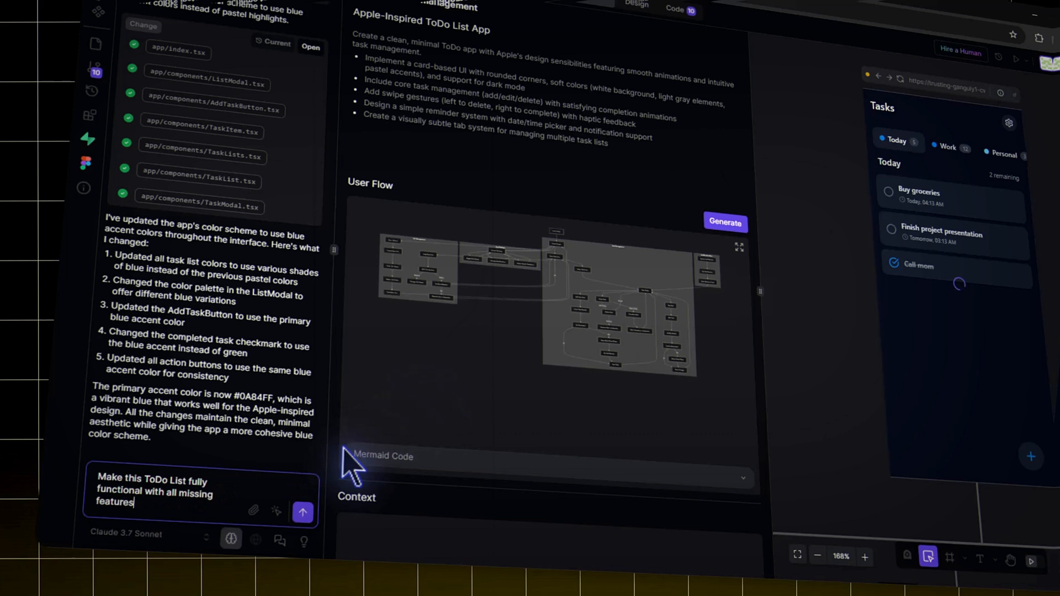
{"action": "left_click", "coordinate": [302, 512]}
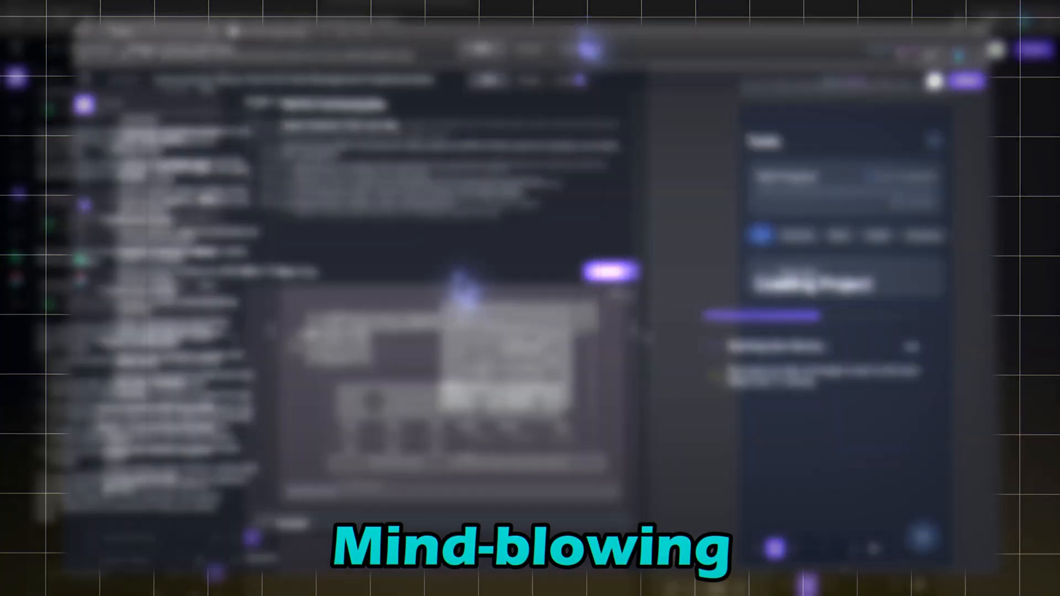
In interactive preview, add a Demo task with a reminder and mark both tasks completed
{"action": "left_click", "coordinate": [527, 49]}
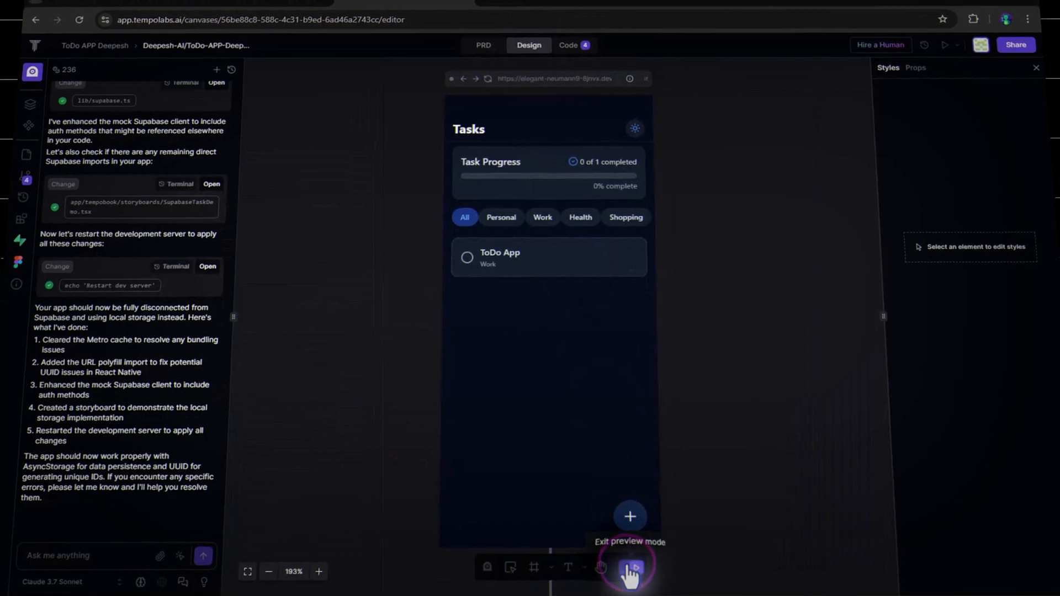
{"action": "left_click", "coordinate": [629, 516]}
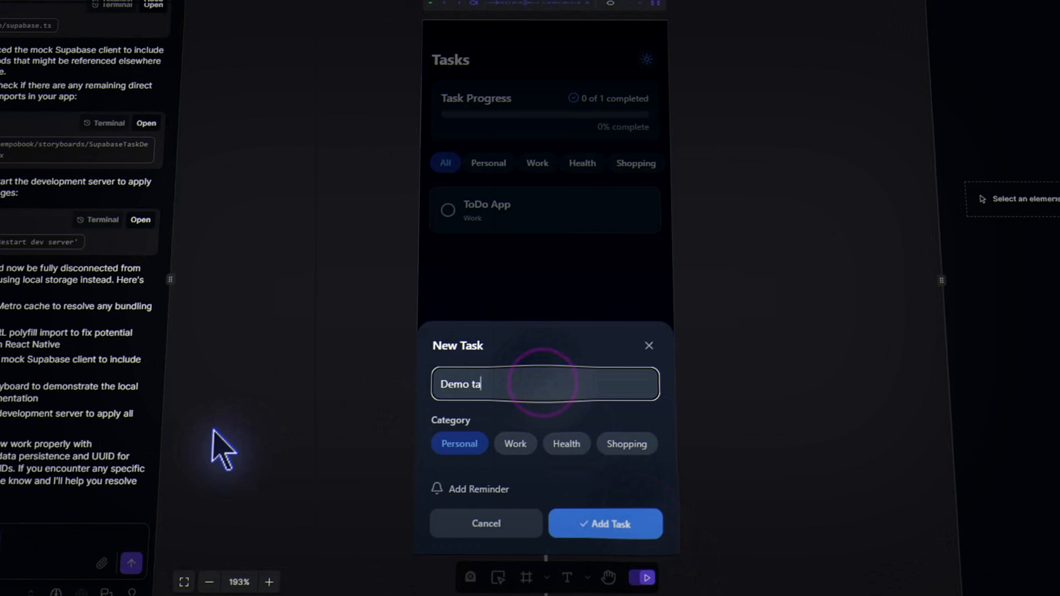
{"action": "left_click", "coordinate": [478, 489]}
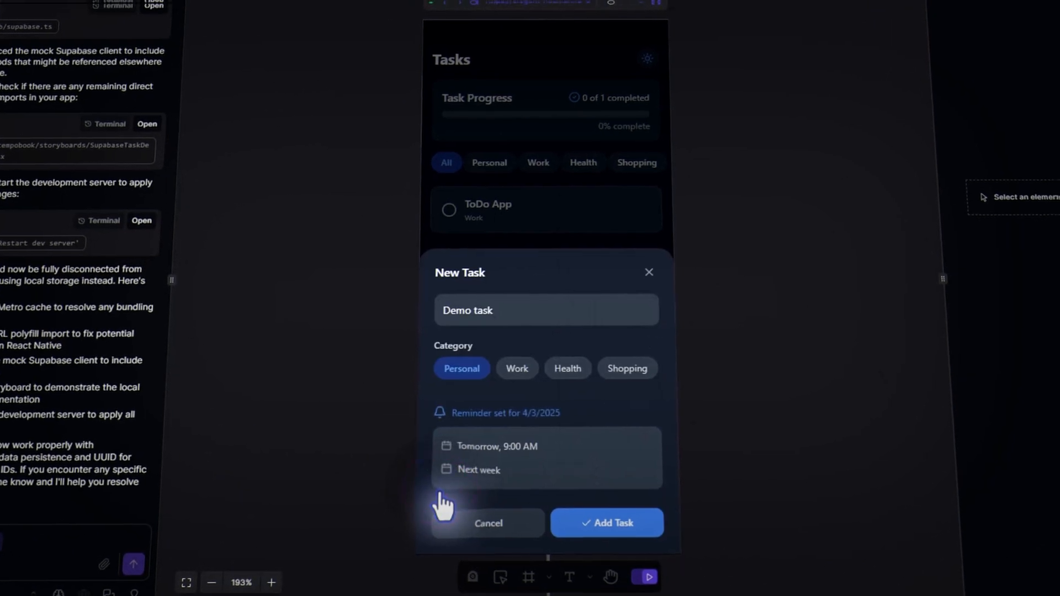
{"action": "left_click", "coordinate": [605, 523]}
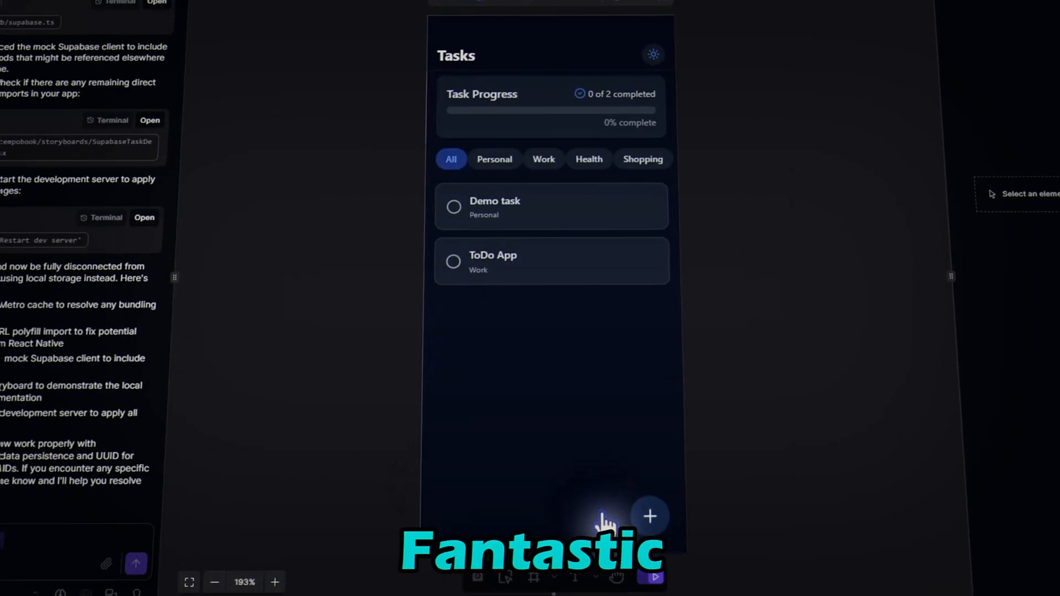
{"action": "left_click", "coordinate": [453, 261]}
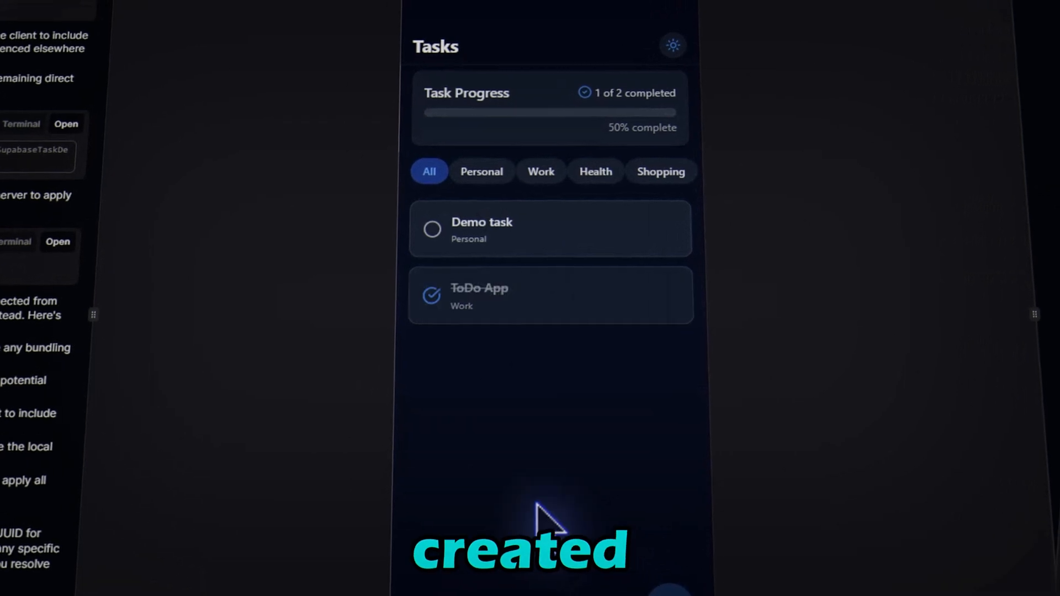
{"action": "left_click", "coordinate": [432, 228]}
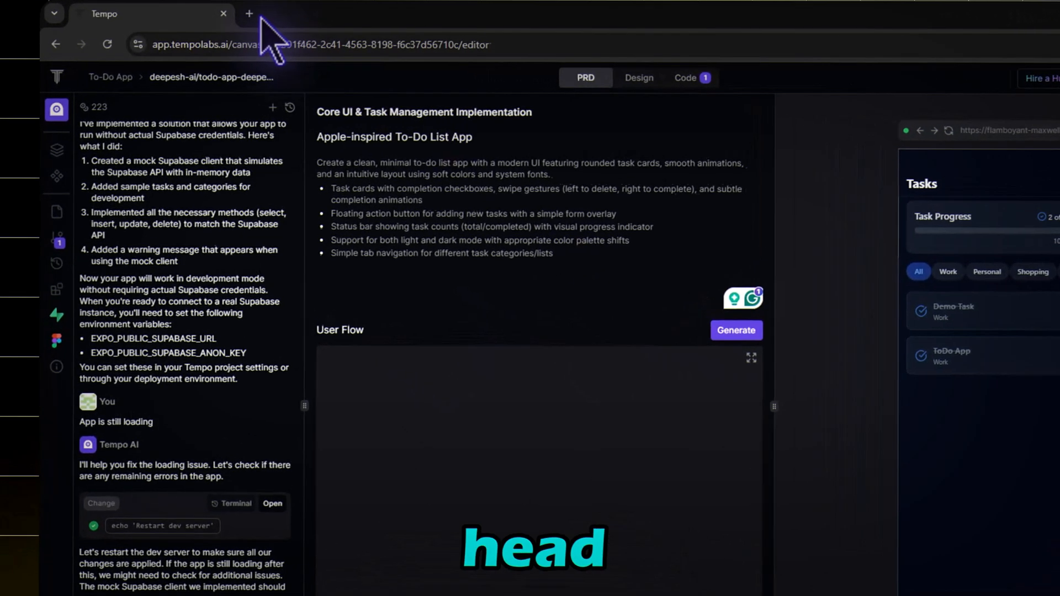
Go to Supabase and create an organization named ToDo App
{"action": "left_click", "coordinate": [249, 13]}
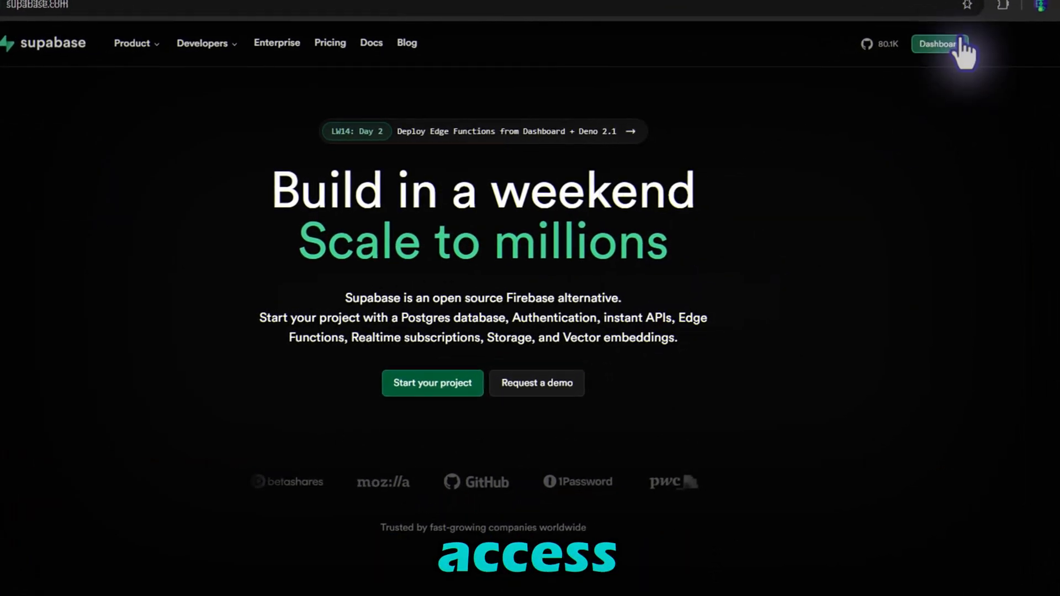
{"action": "left_click", "coordinate": [938, 43]}
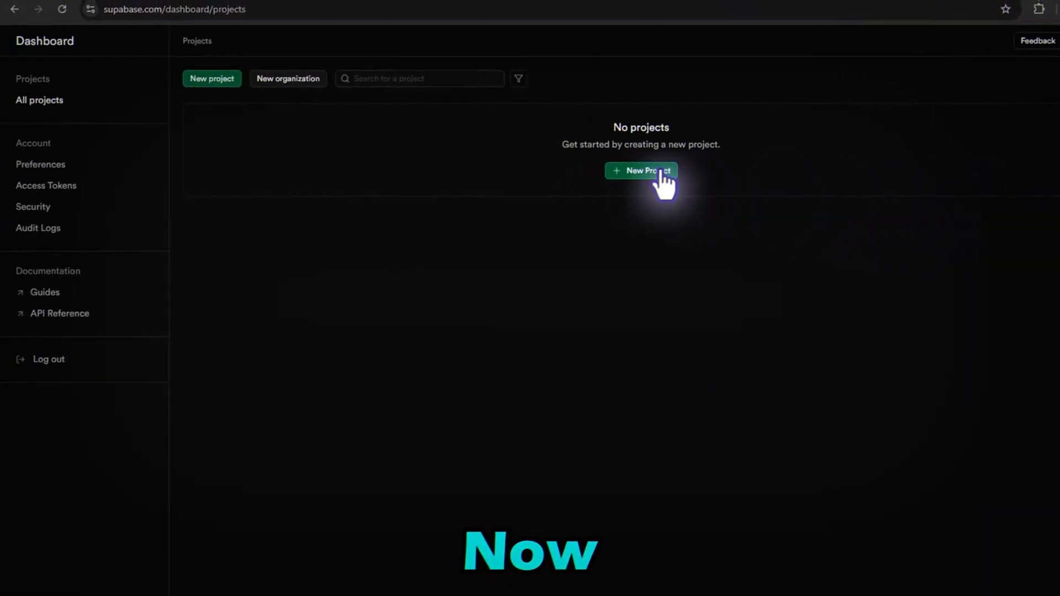
{"action": "left_click", "coordinate": [640, 171]}
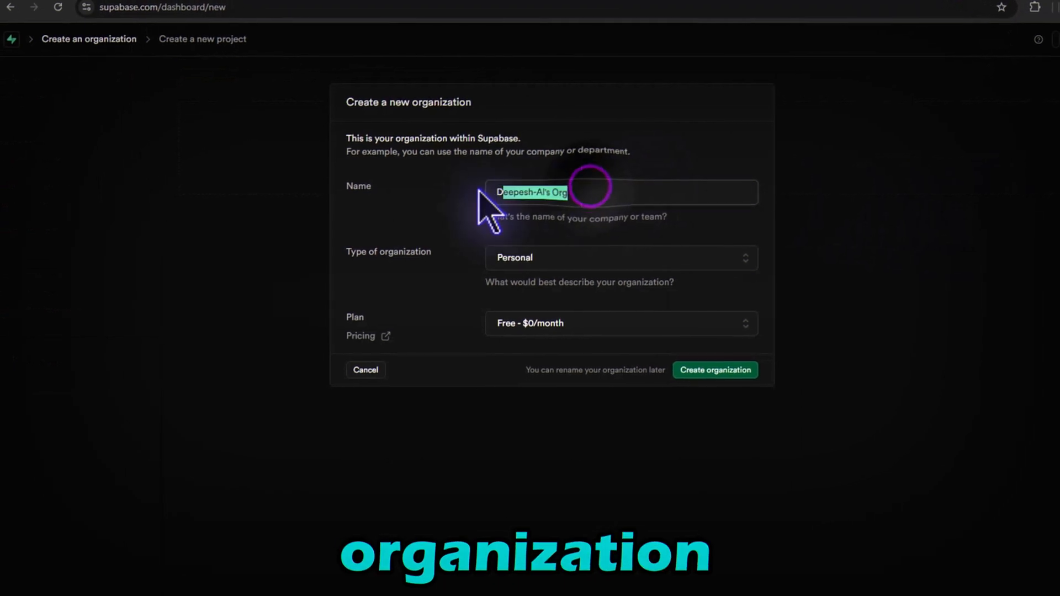
{"action": "type", "text": "ToDo App"}
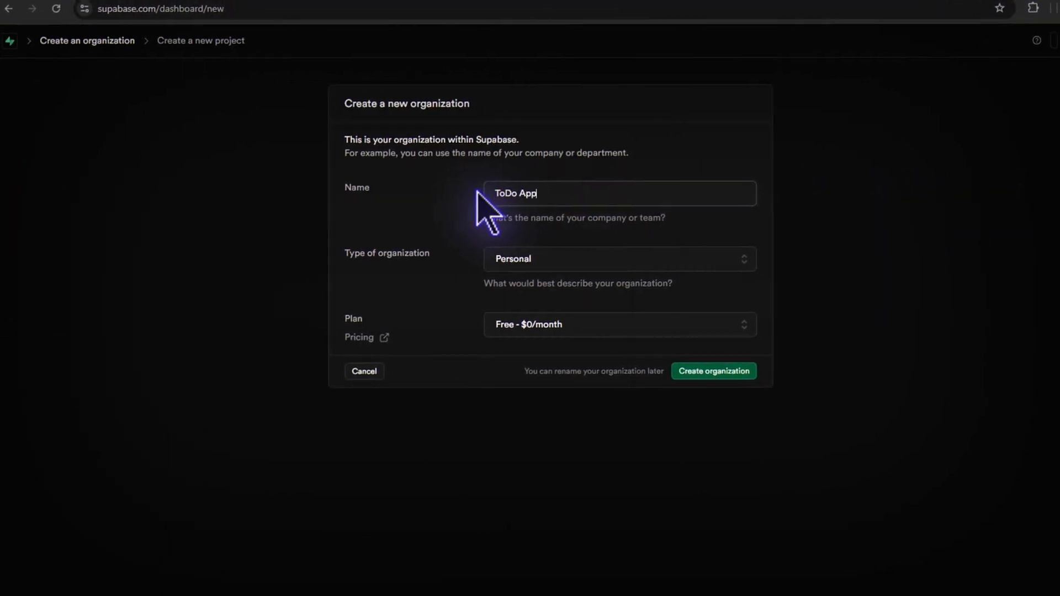
{"action": "left_click", "coordinate": [713, 370]}
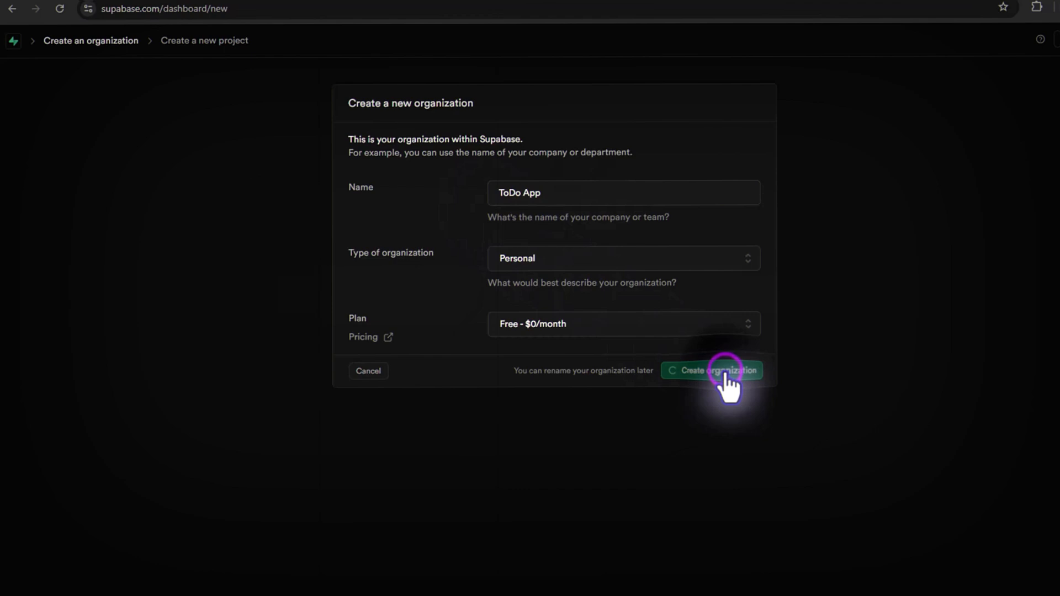
Enter a database password and create the new Supabase project
{"action": "left_click", "coordinate": [711, 370]}
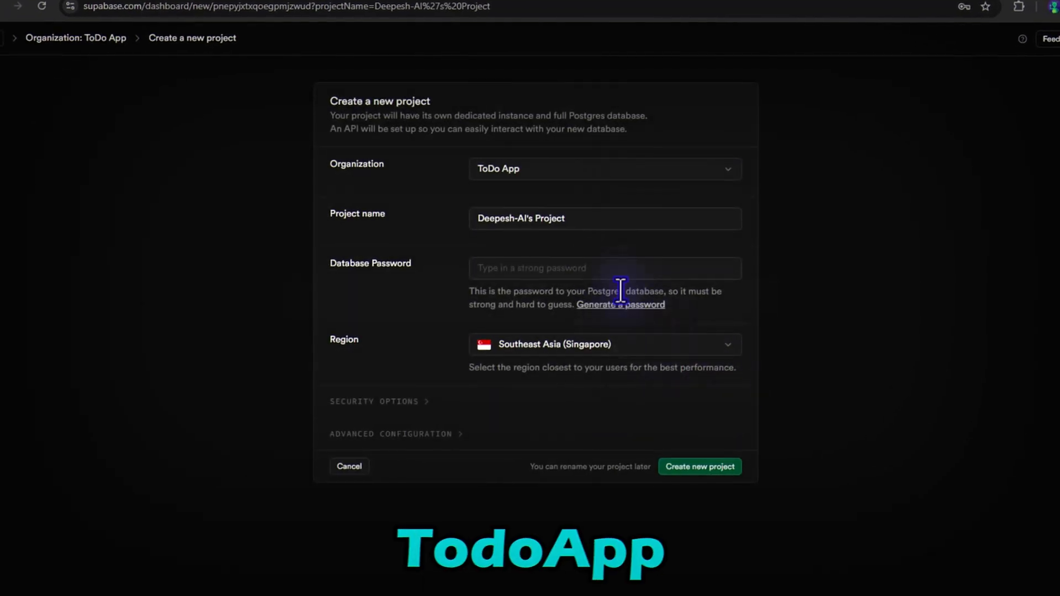
{"action": "type", "text": "password"}
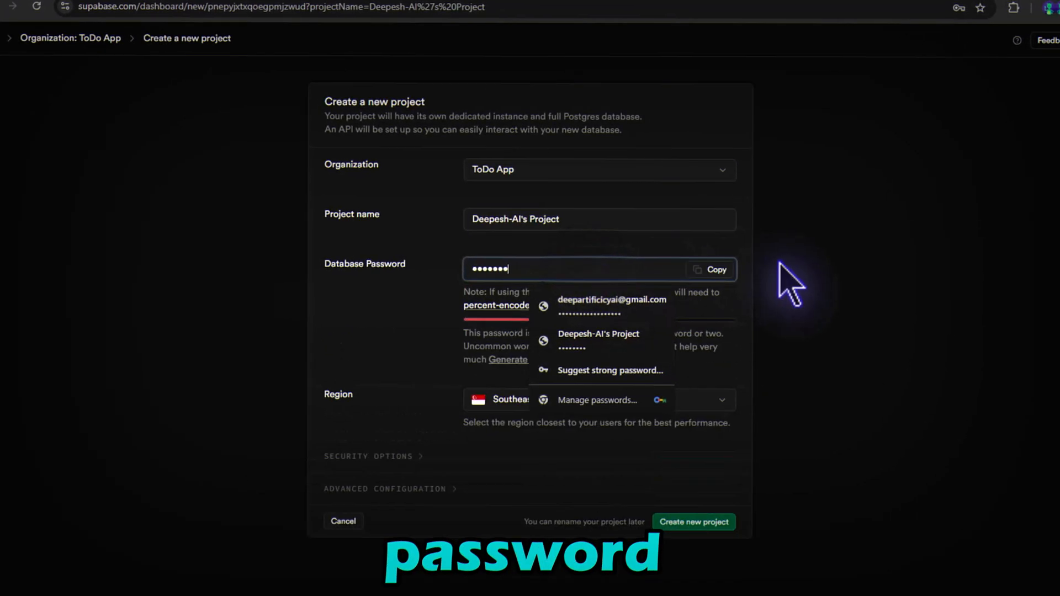
{"action": "left_click", "coordinate": [598, 398]}
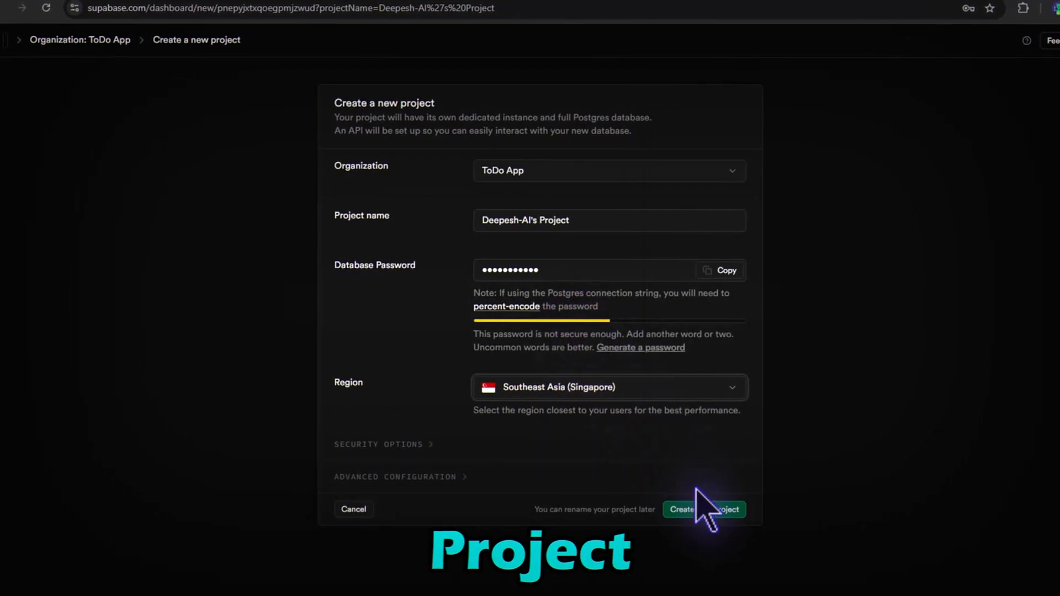
{"action": "left_click", "coordinate": [704, 509]}
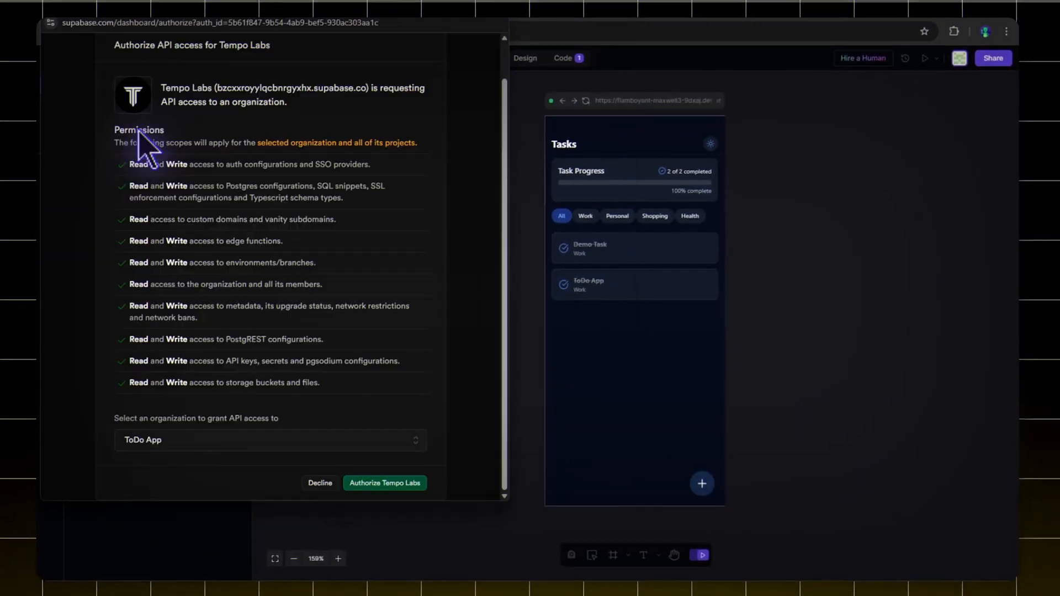
Authorize Tempo Labs for the ToDo App organization and connect its Supabase project
{"action": "left_click", "coordinate": [385, 481]}
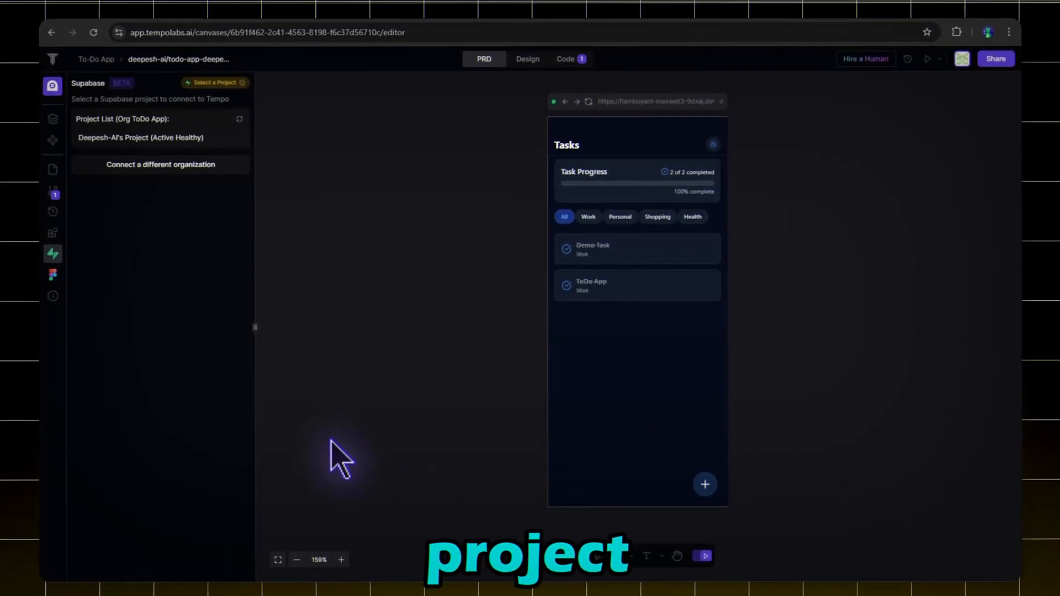
{"action": "left_click", "coordinate": [139, 137]}
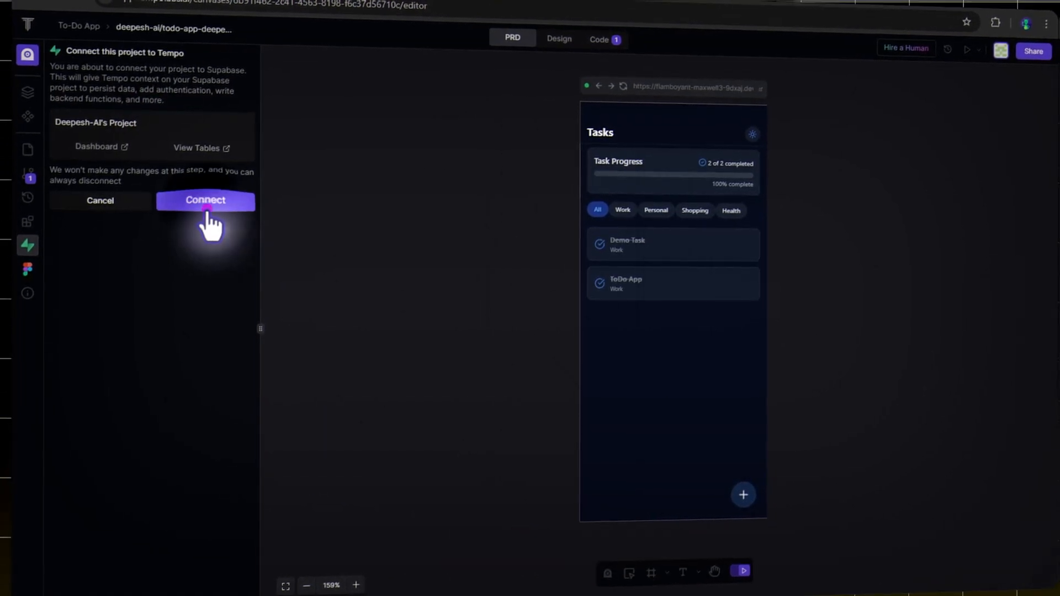
{"action": "left_click", "coordinate": [205, 200]}
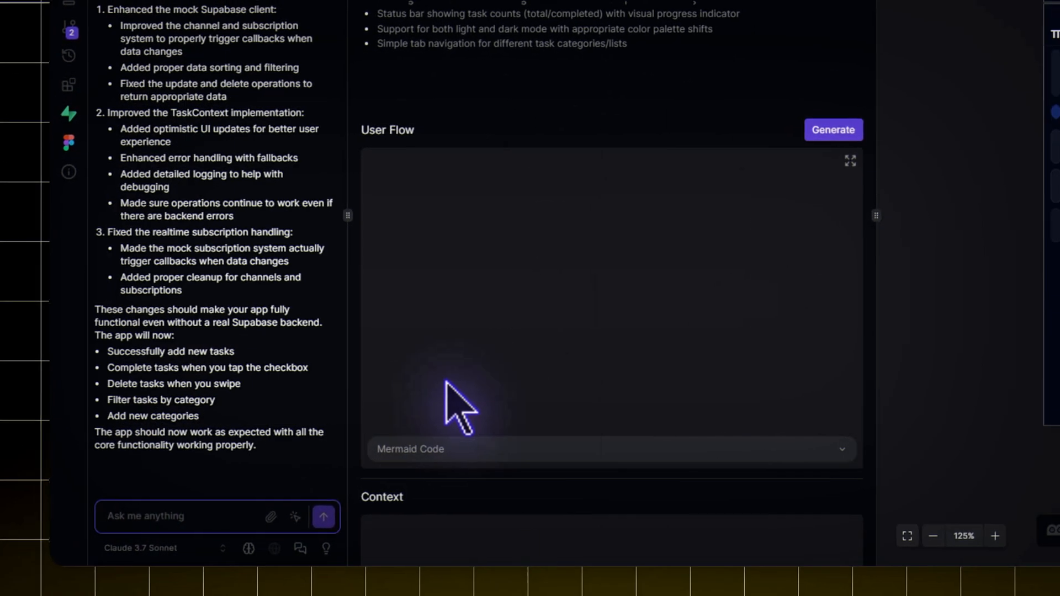
Ask the AI to store and display tasks from Supabase, then review the code view
{"action": "type", "text": "I want to store my tasks in my supabase database and display my tasks"}
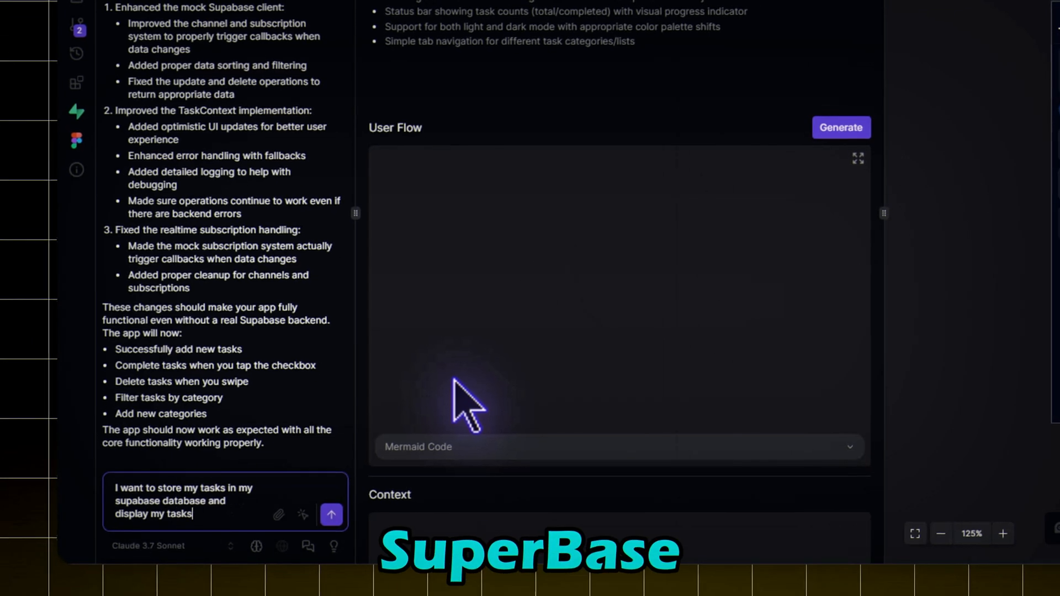
{"action": "left_click", "coordinate": [330, 515]}
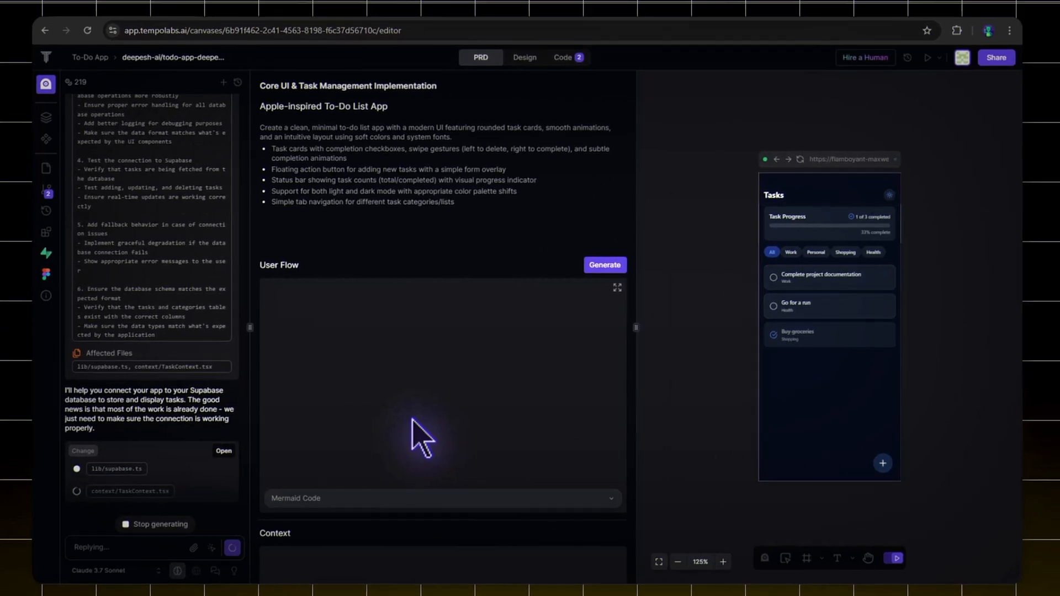
{"action": "left_click", "coordinate": [563, 55]}
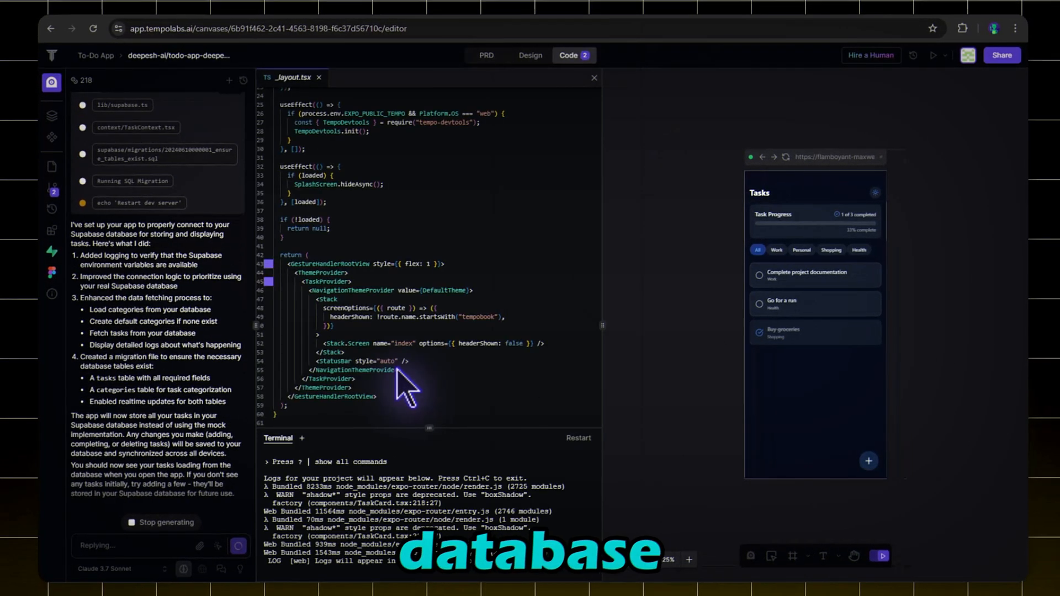
{"action": "left_click", "coordinate": [485, 56]}
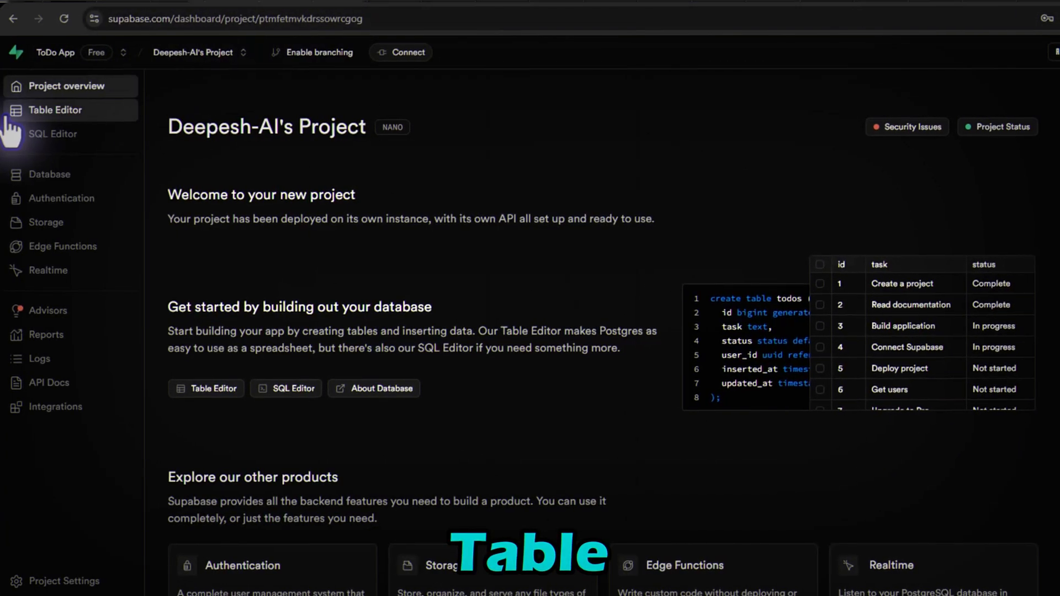
Open the Supabase Table Editor to view the categories and tasks tables
{"action": "left_click", "coordinate": [55, 109]}
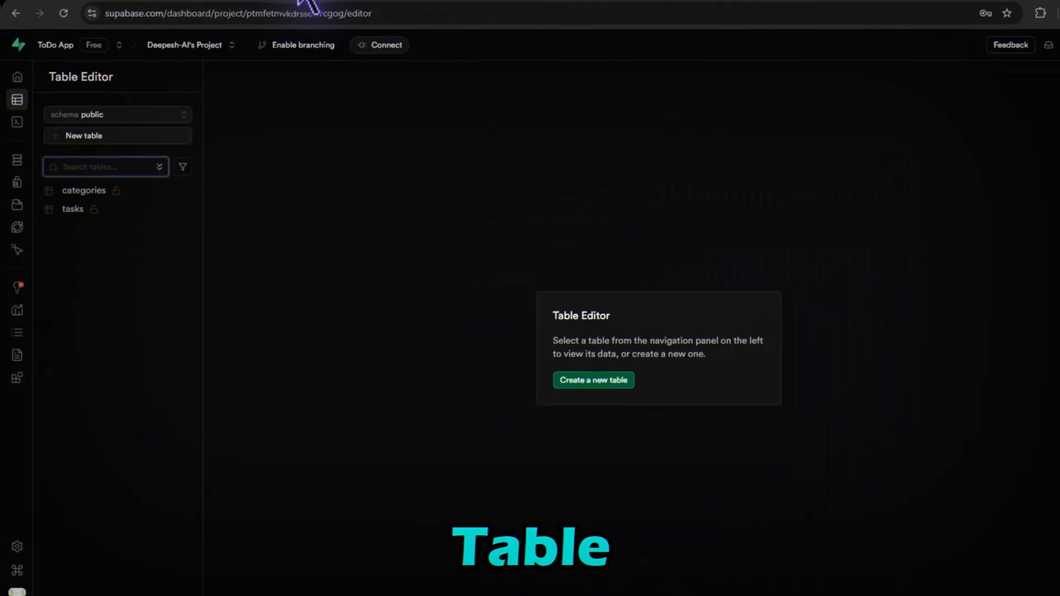
{"action": "left_click", "coordinate": [73, 208]}
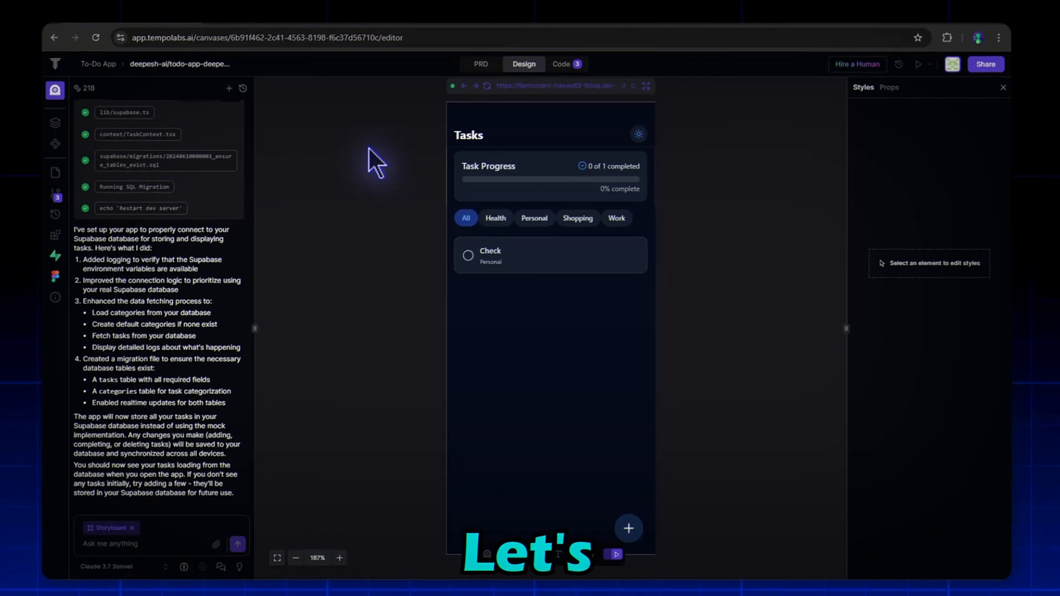
Create a private GitHub repository named 'ToDo App' and push the app's code
{"action": "left_click", "coordinate": [479, 63]}
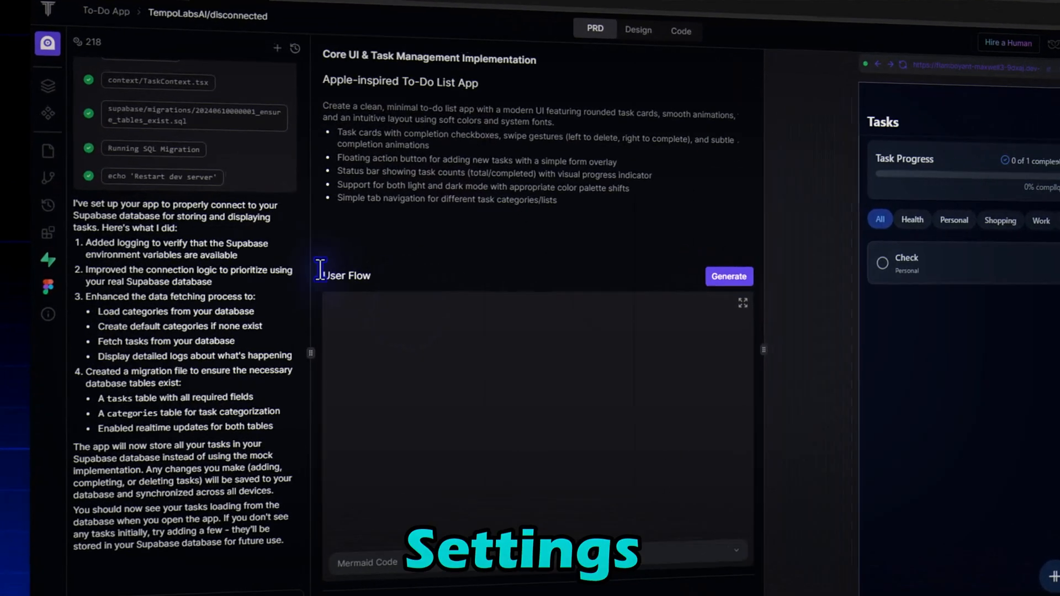
{"action": "left_click", "coordinate": [681, 31]}
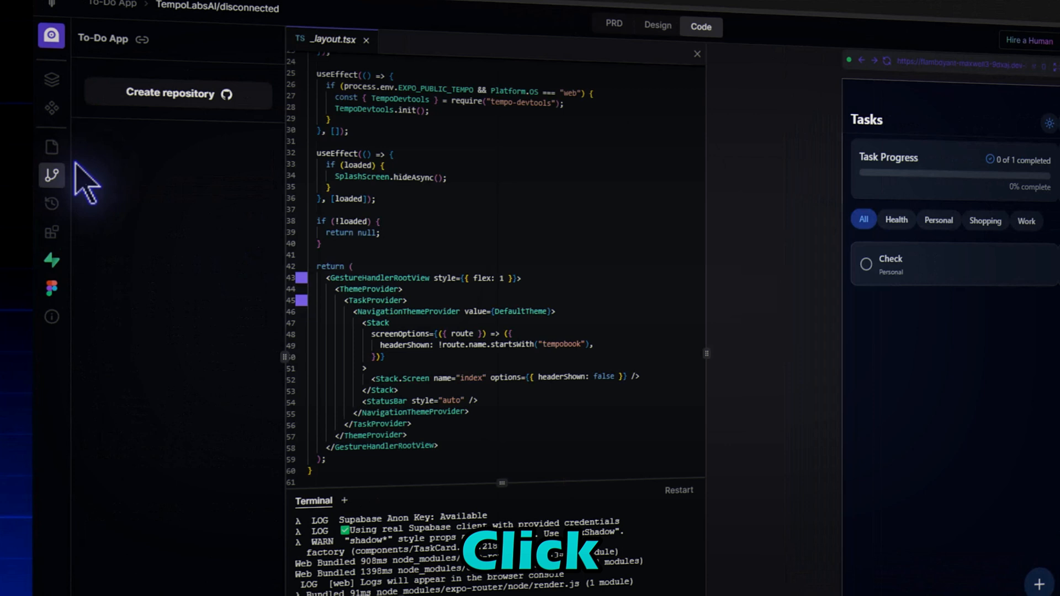
{"action": "left_click", "coordinate": [177, 93]}
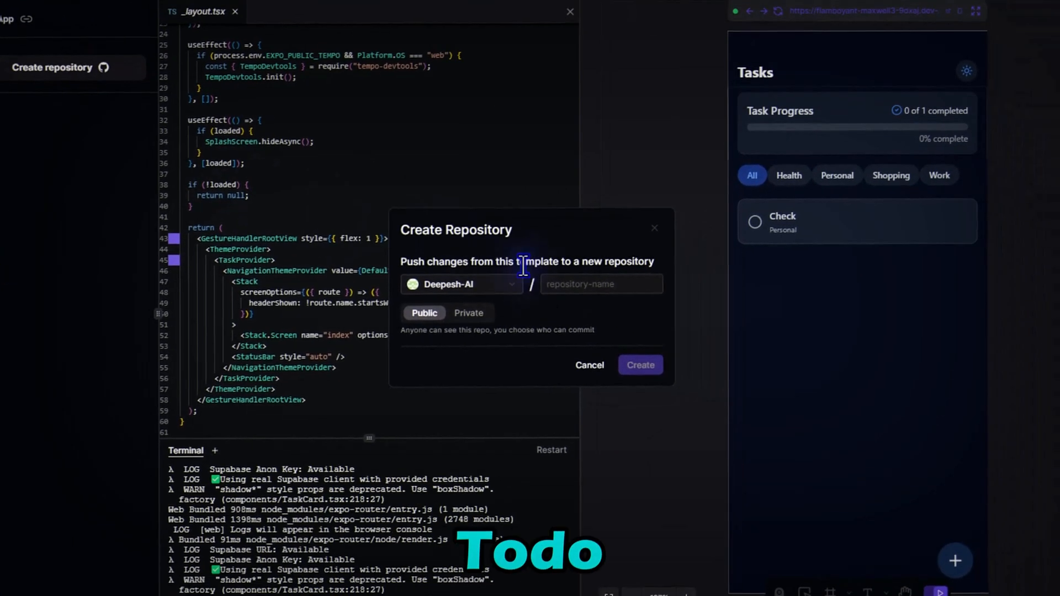
{"action": "type", "text": "ToDo App"}
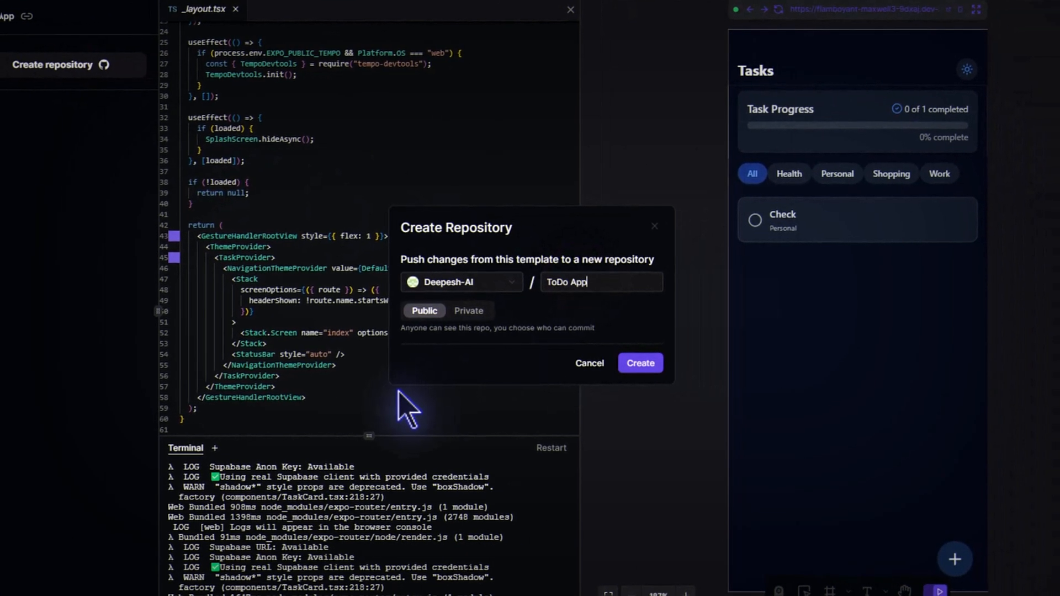
{"action": "left_click", "coordinate": [469, 311]}
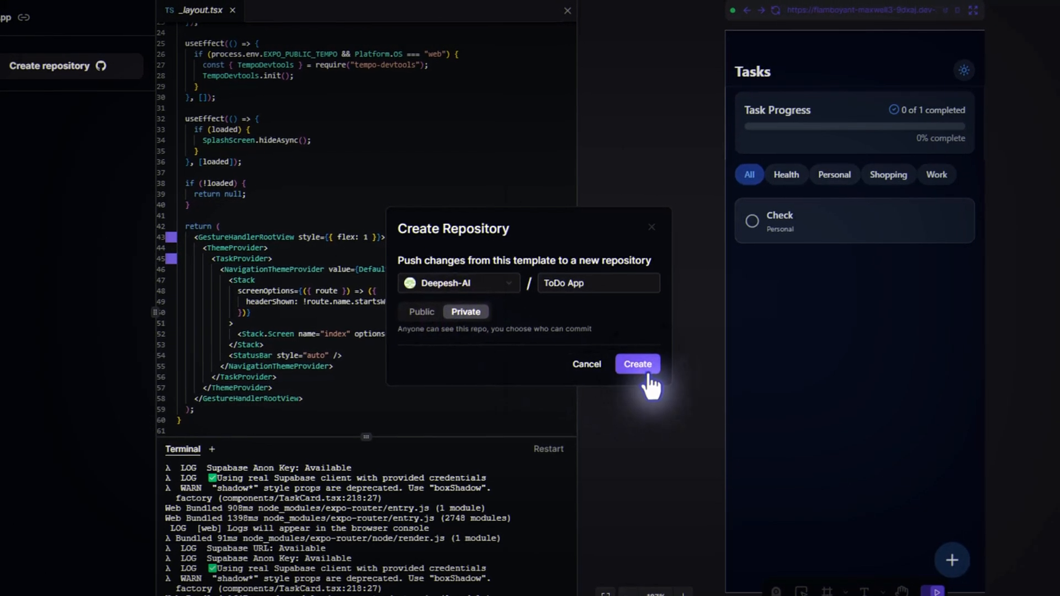
{"action": "left_click", "coordinate": [635, 364]}
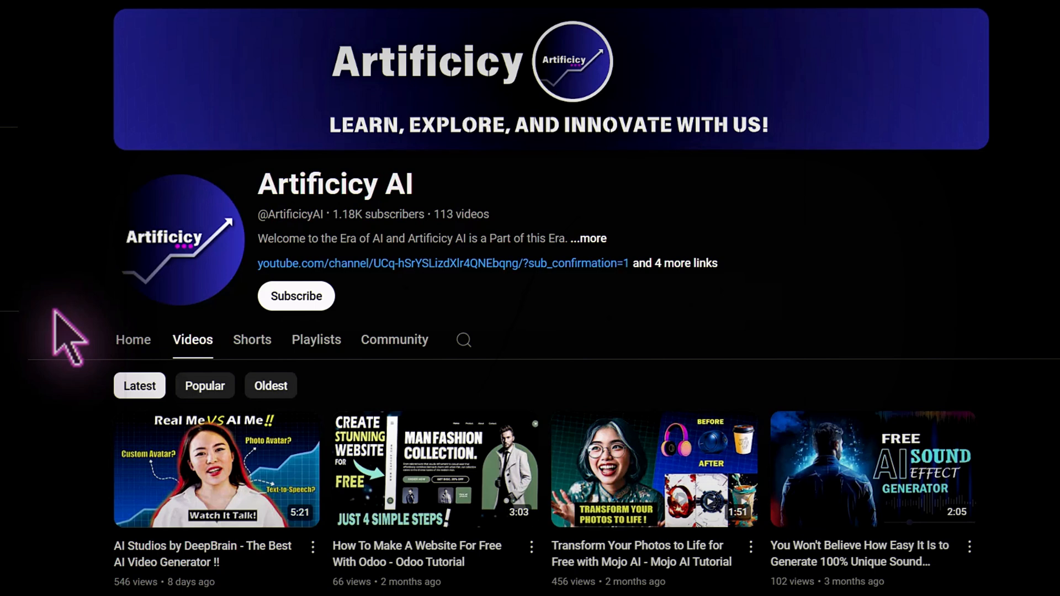
Subscribe to the Artificicy AI channel and open its notification bell options
{"action": "left_click", "coordinate": [296, 296]}
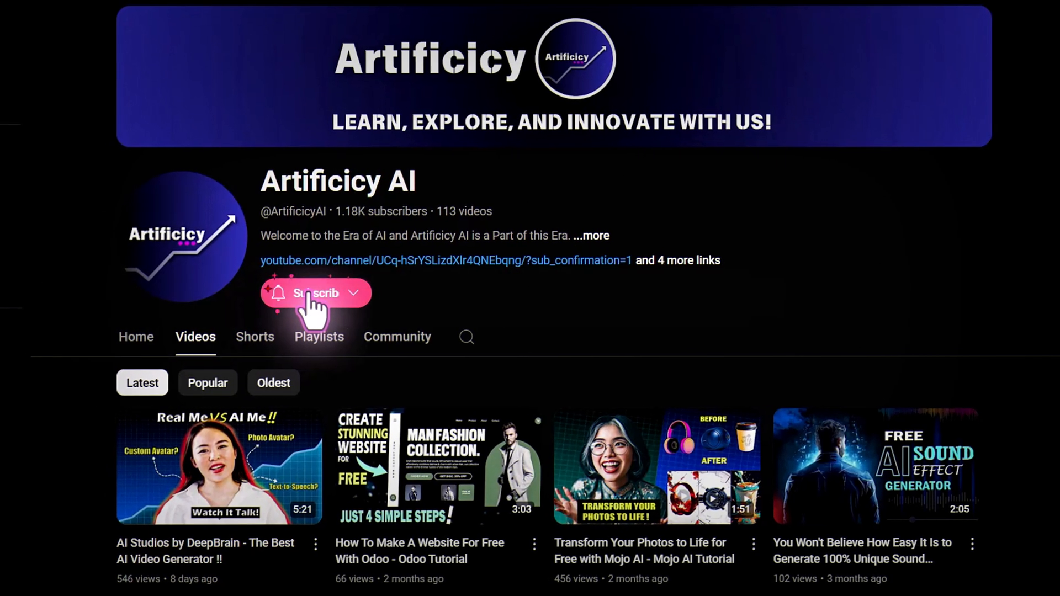
{"action": "left_click", "coordinate": [316, 293]}
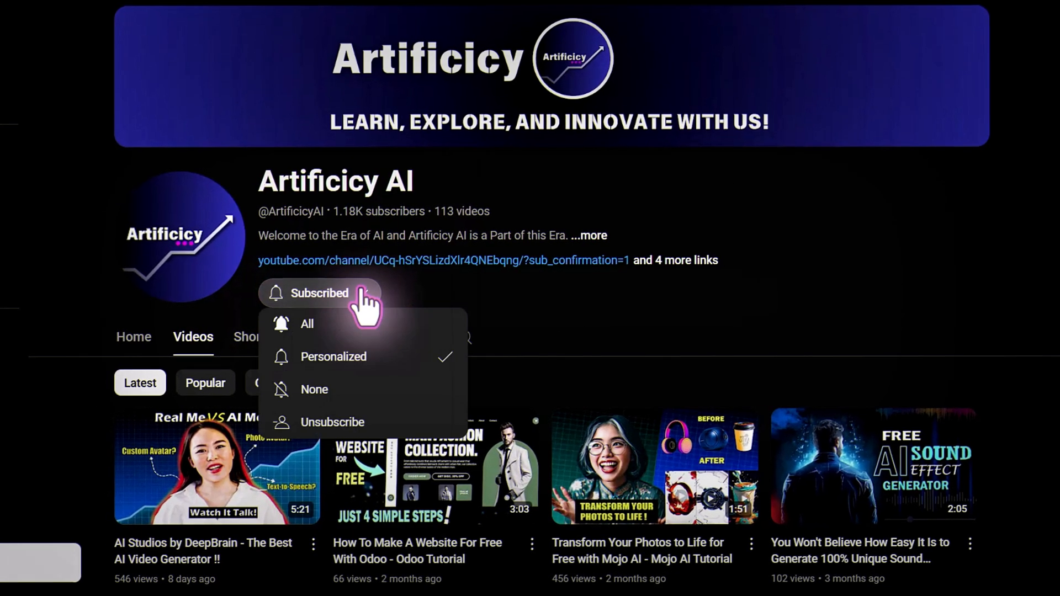